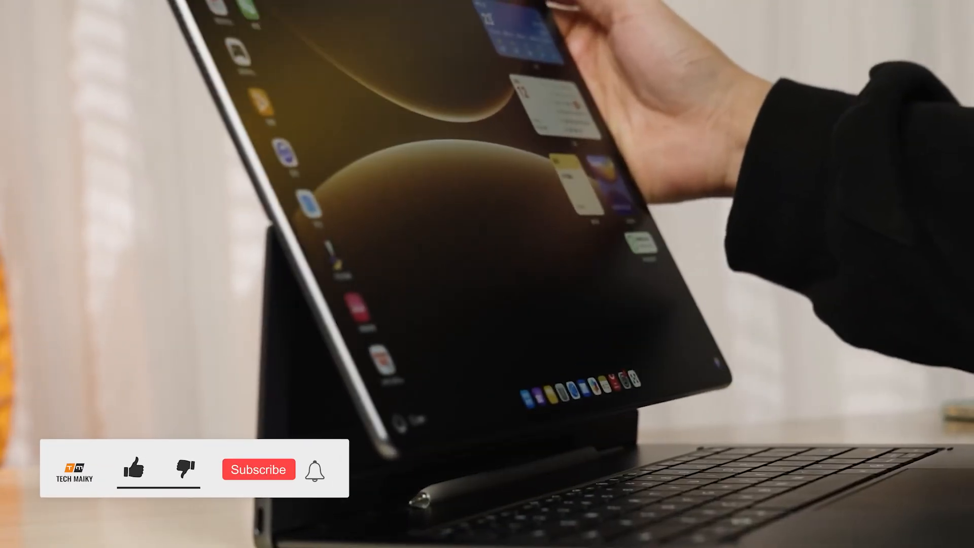
pyautogui.click(258, 469)
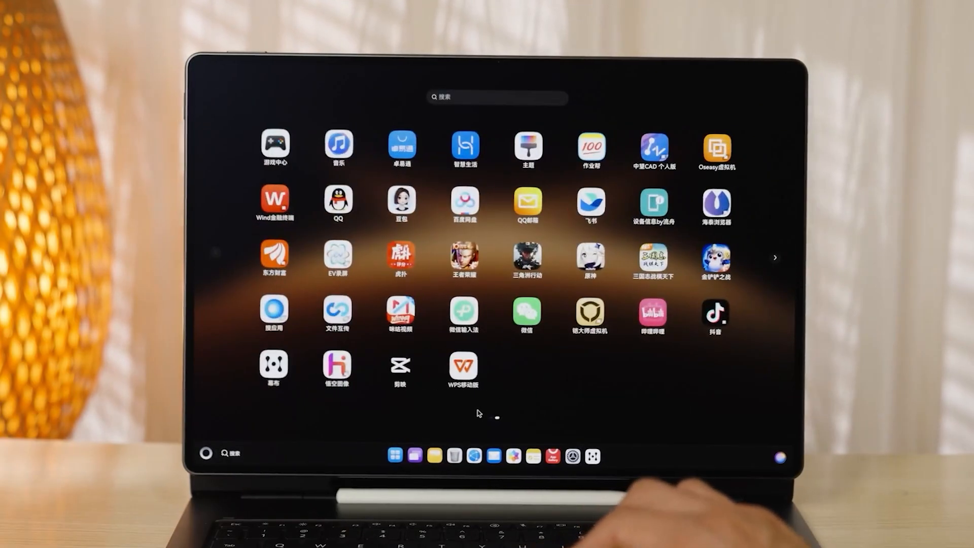
pyautogui.hscroll(-3)
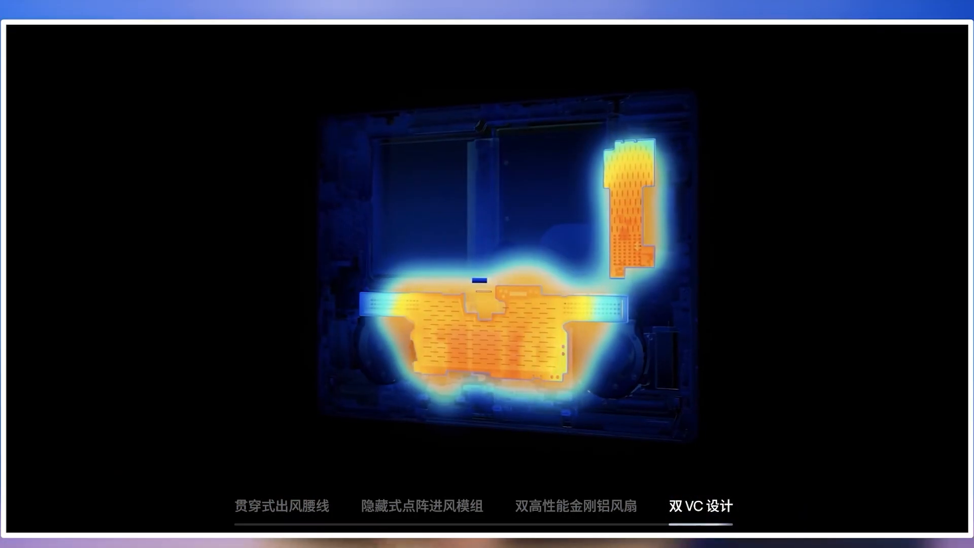
pyautogui.click(576, 506)
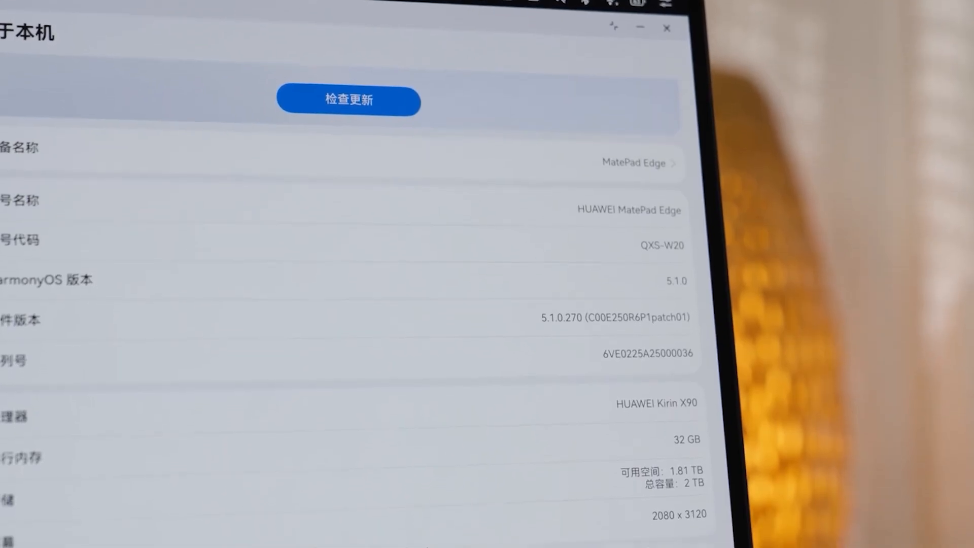
pyautogui.scroll(-3)
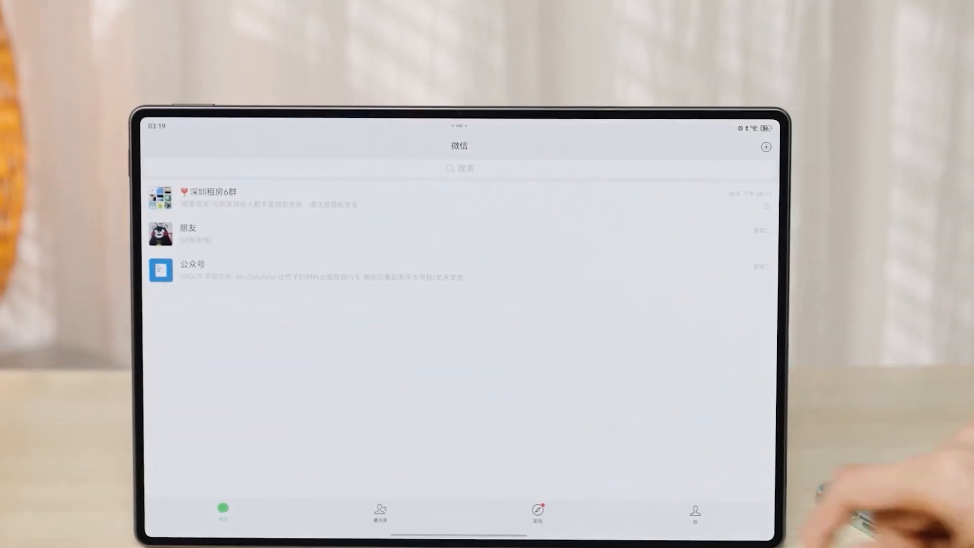
pyautogui.click(535, 512)
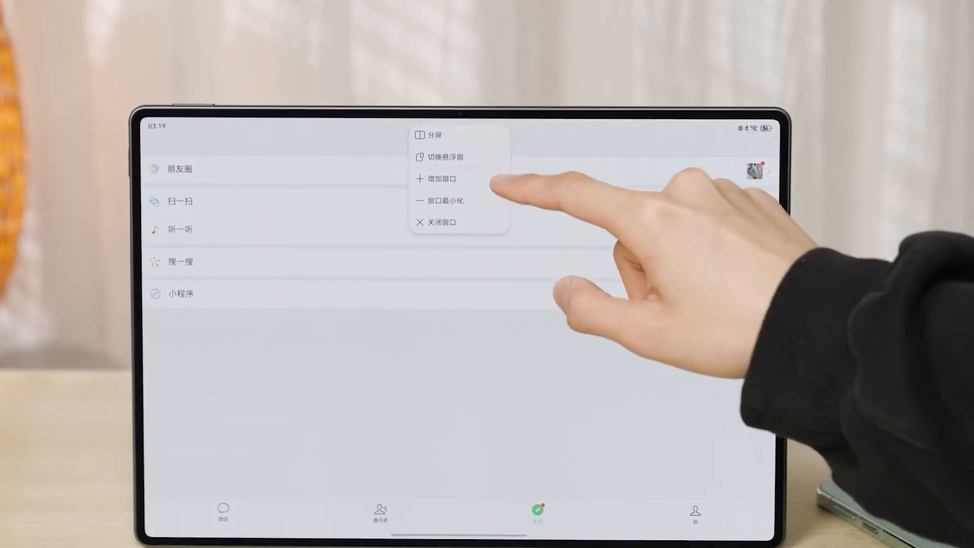
pyautogui.click(445, 157)
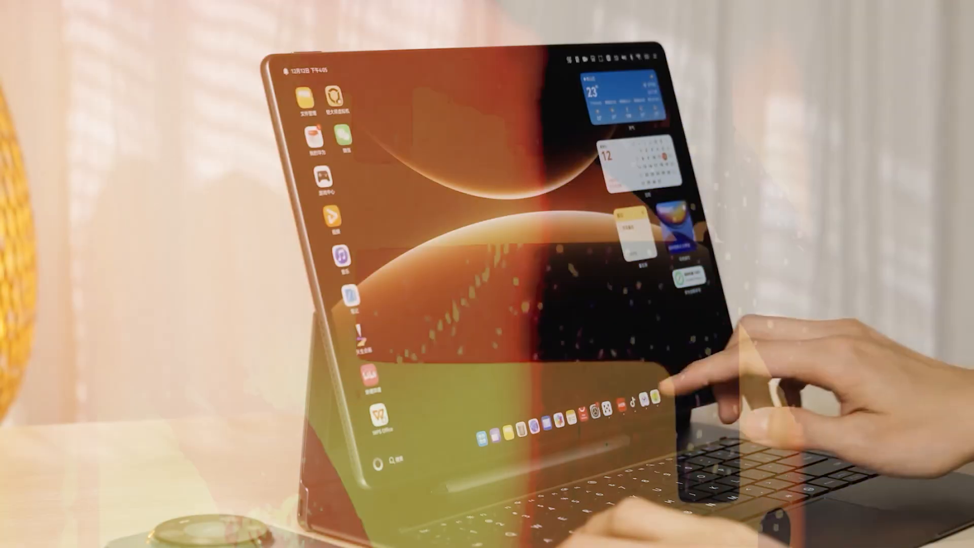
pyautogui.click(655, 390)
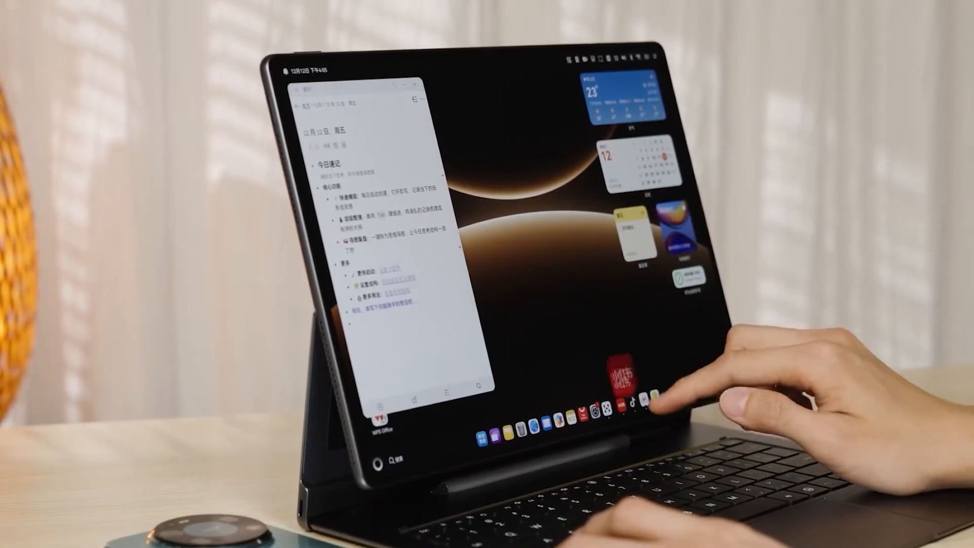
pyautogui.click(650, 392)
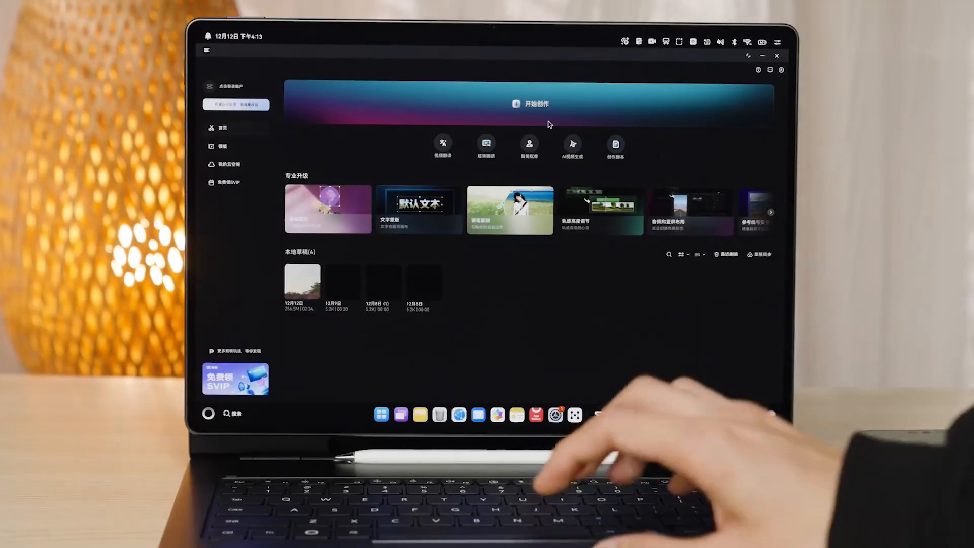
pyautogui.click(531, 104)
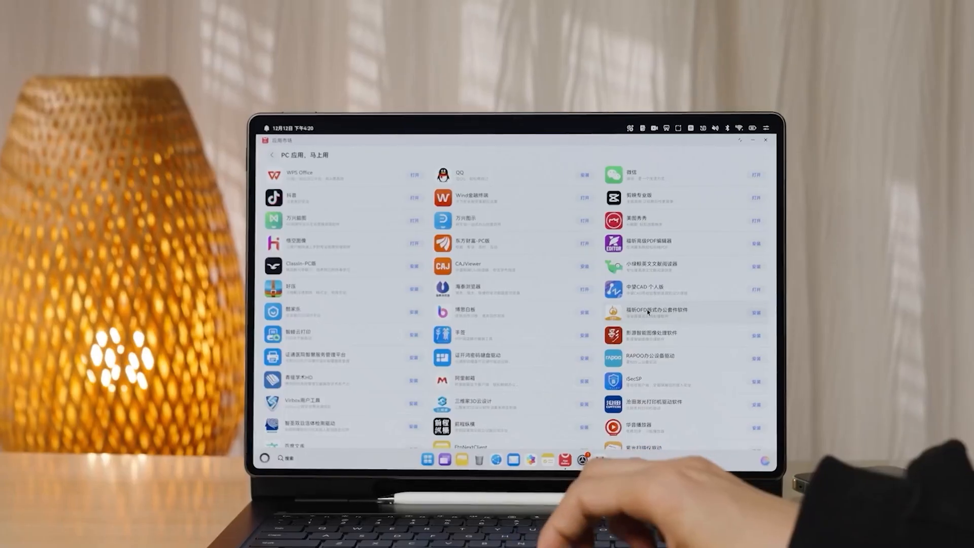
pyautogui.scroll(-3)
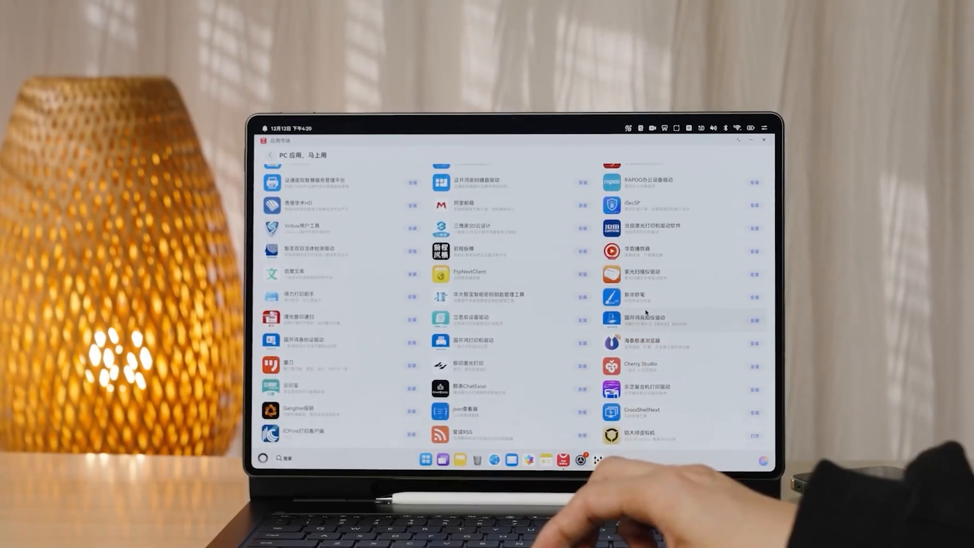
pyautogui.scroll(-3)
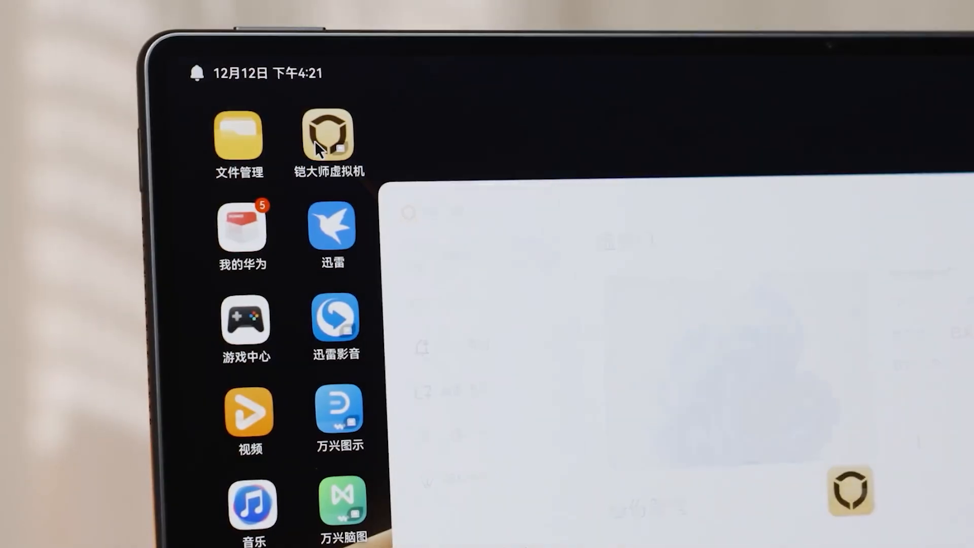
pyautogui.click(326, 135)
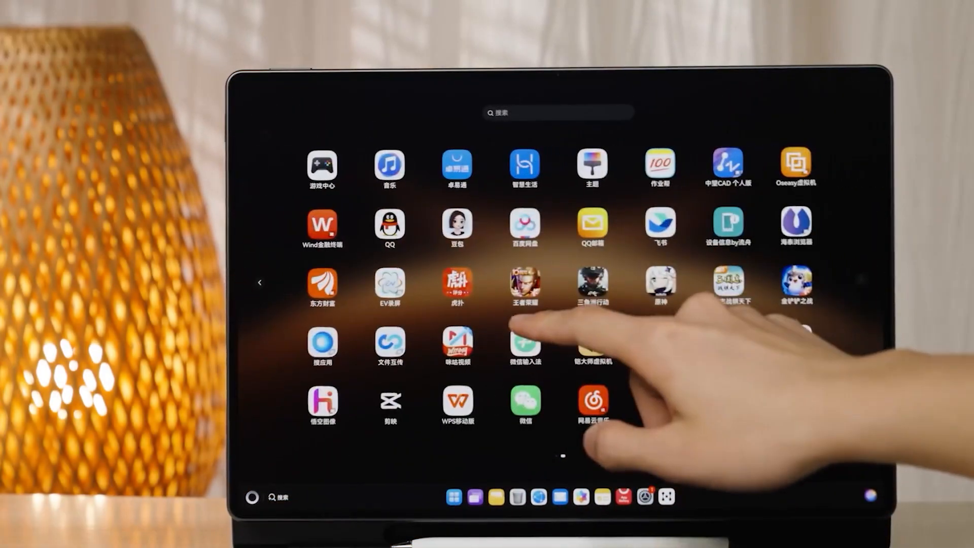
pyautogui.hscroll(-3)
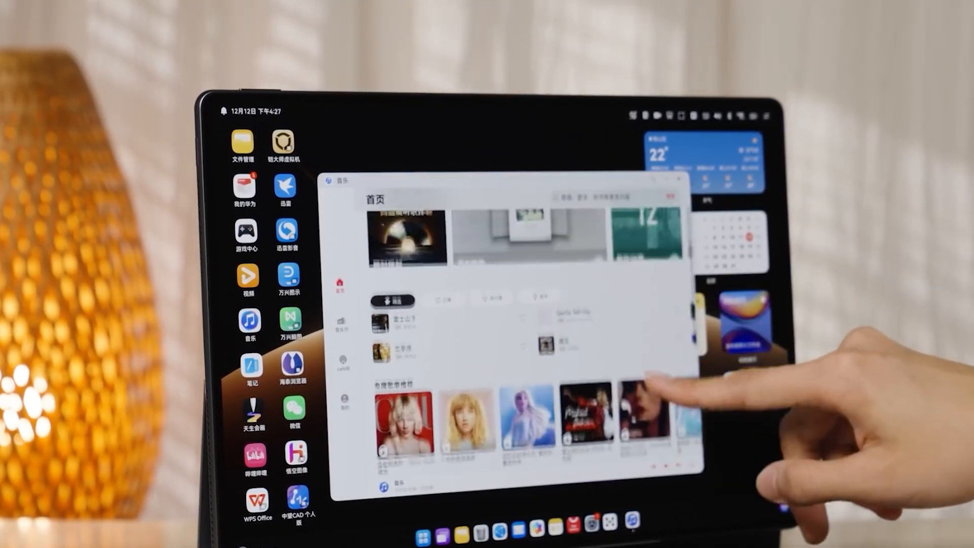
pyautogui.click(390, 221)
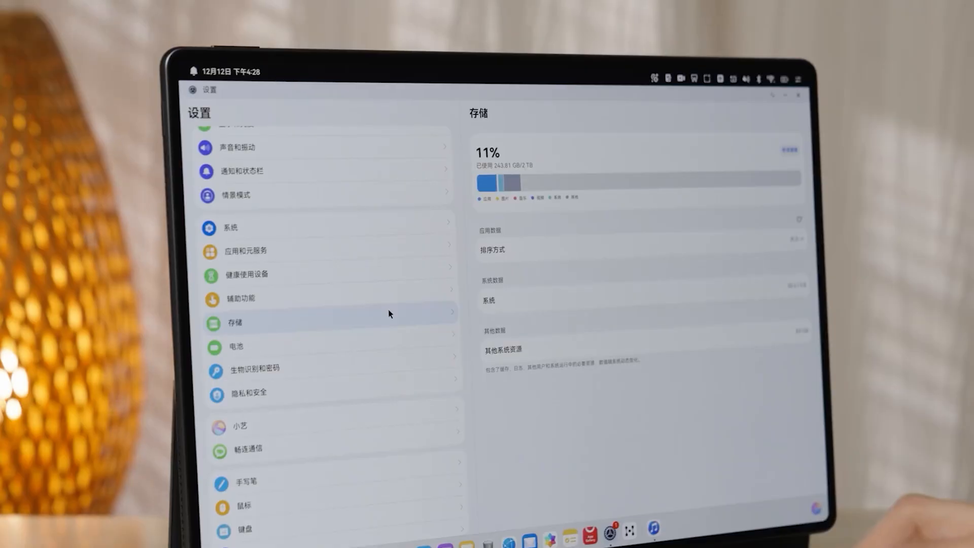
pyautogui.click(246, 251)
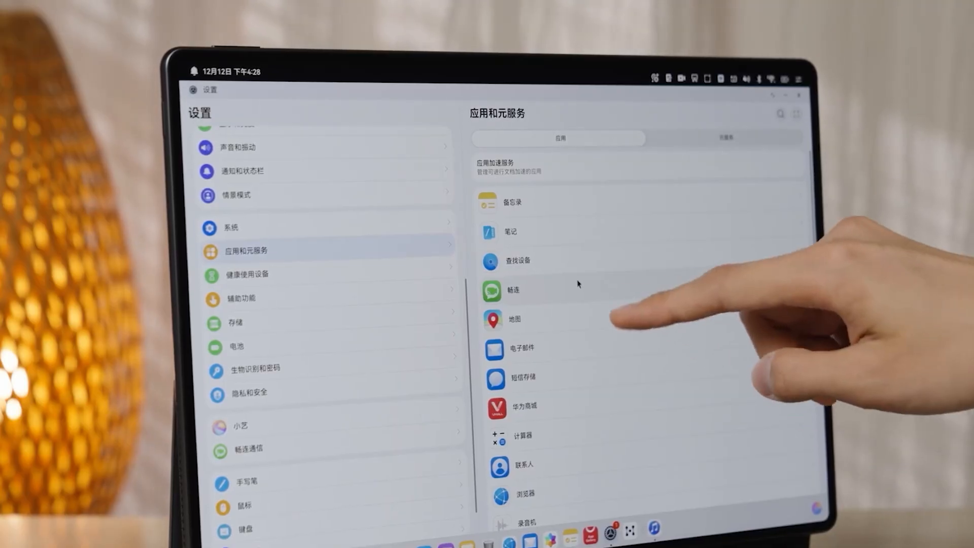
pyautogui.scroll(-3)
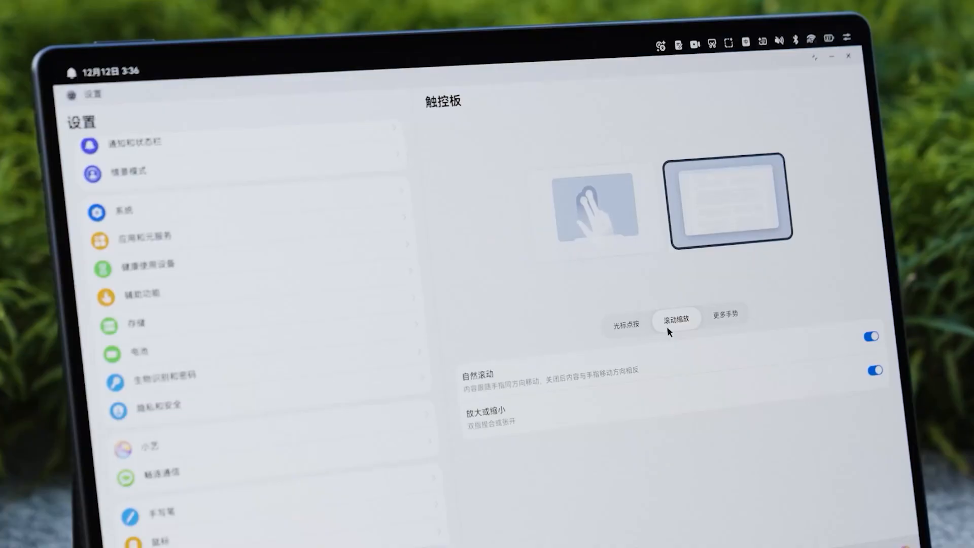
pyautogui.click(724, 318)
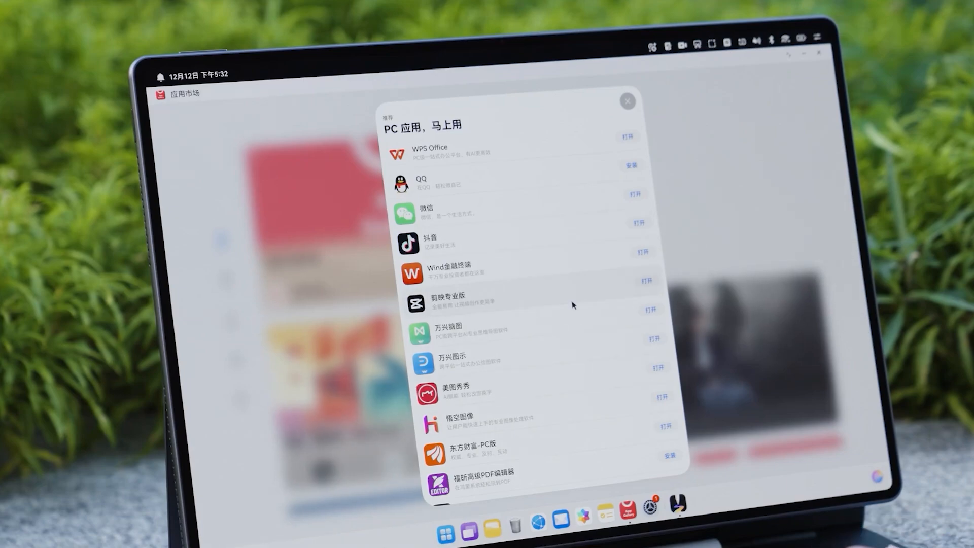
pyautogui.scroll(-3)
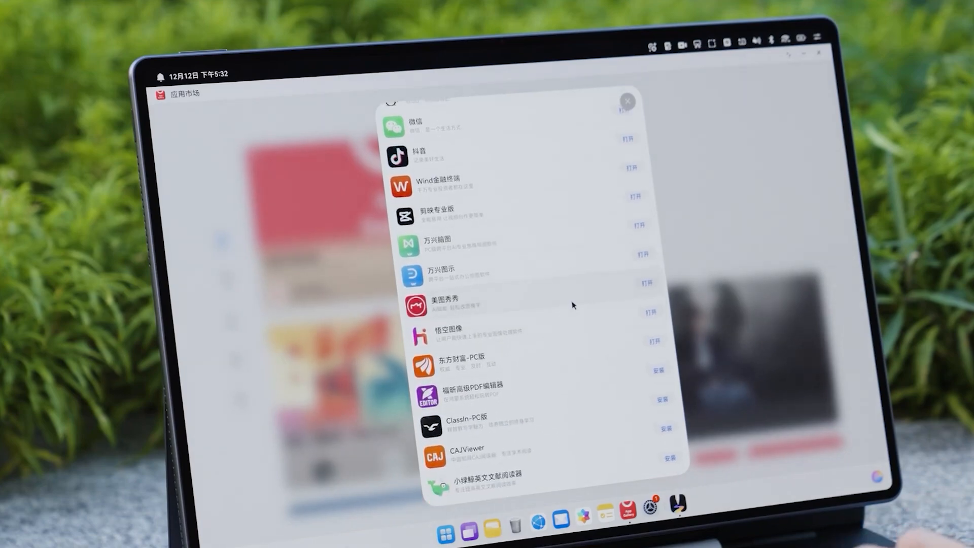